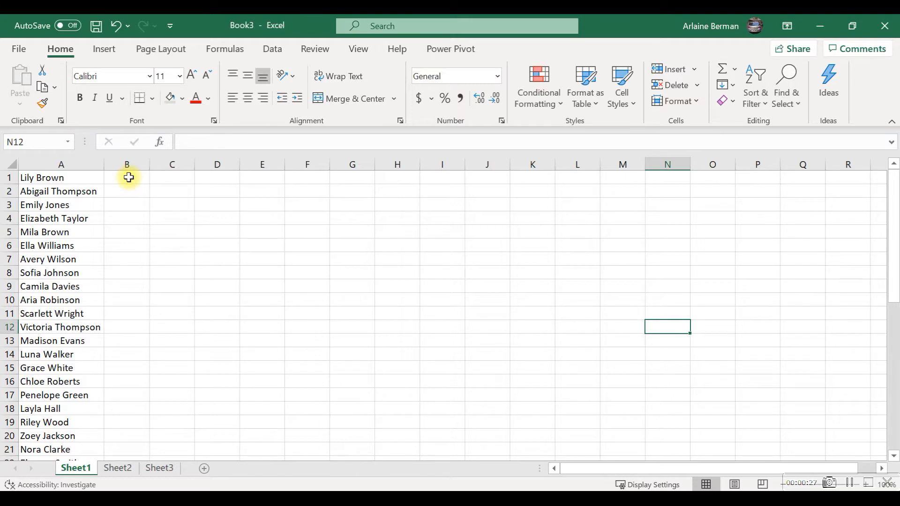
Enter 'Lily' in B1 and Flash Fill the first names down column B.
{"action": "left_click", "coordinate": [127, 177]}
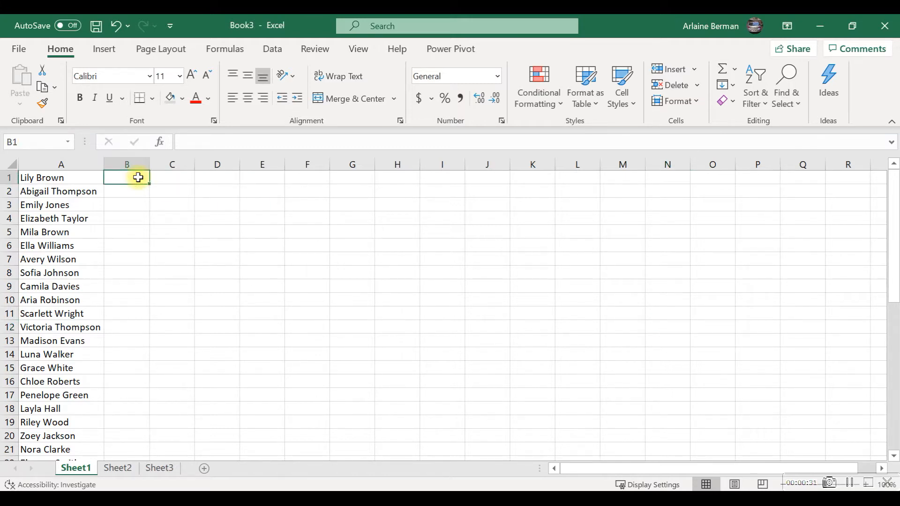
{"action": "double_click", "coordinate": [126, 177]}
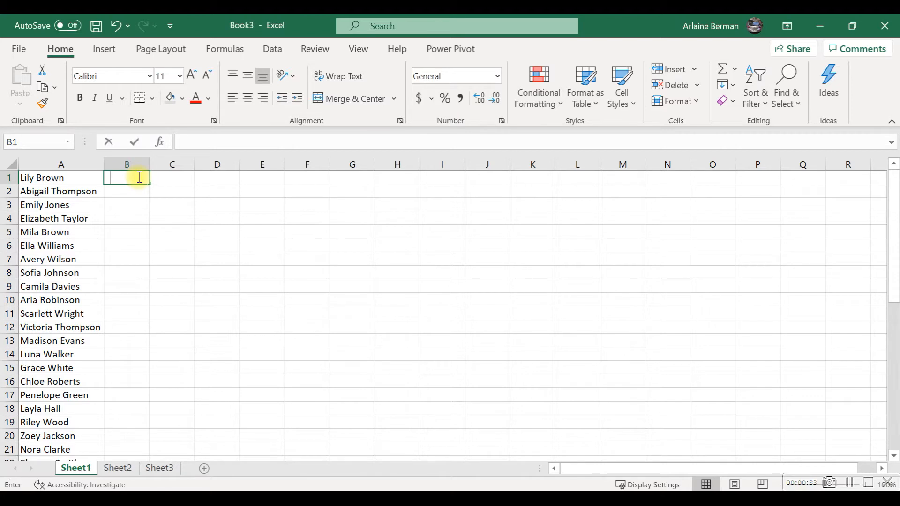
{"action": "type", "text": "Lily"}
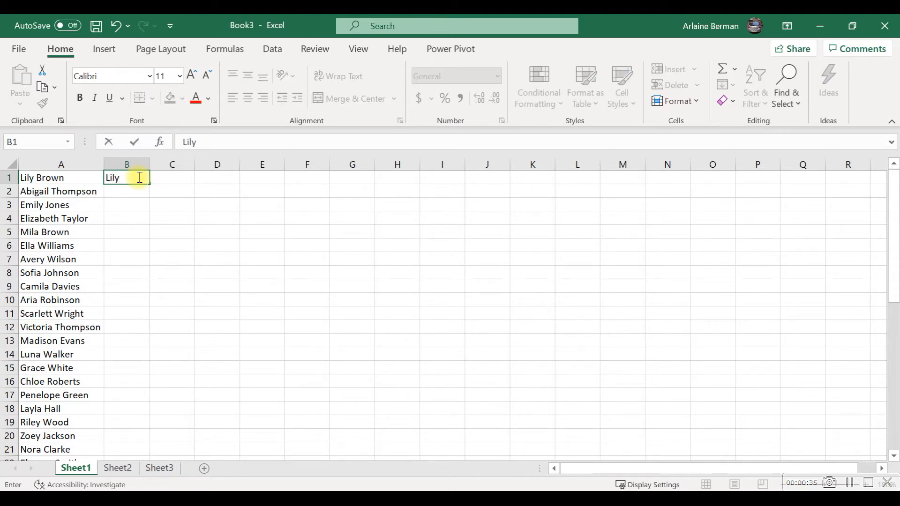
{"action": "key", "text": "enter"}
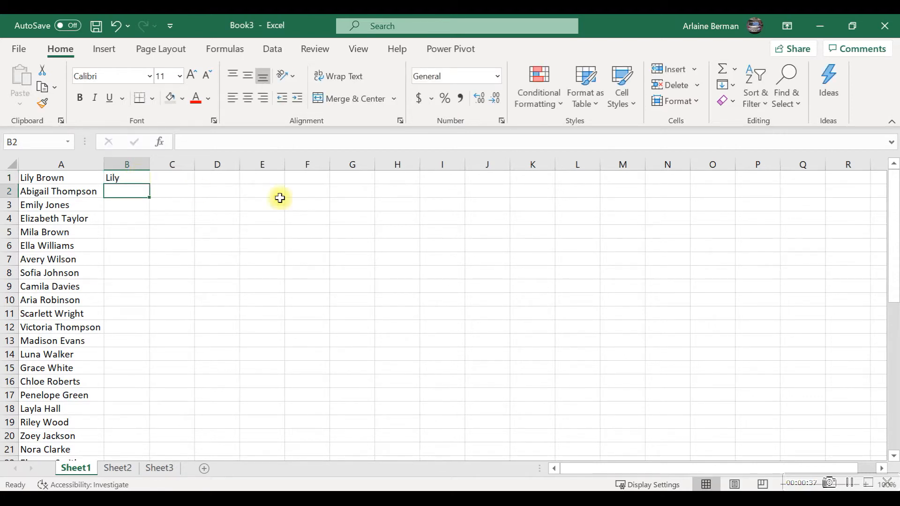
{"action": "mouse_move", "coordinate": [721, 86]}
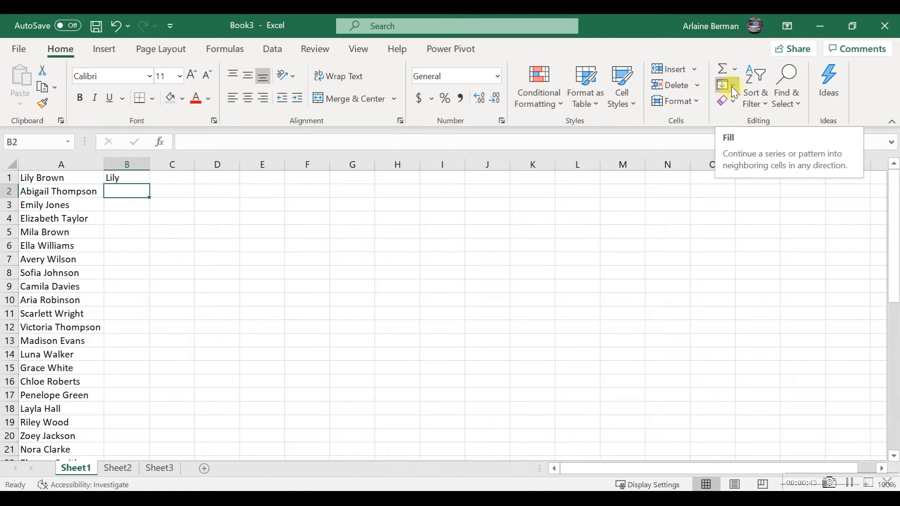
{"action": "mouse_move", "coordinate": [732, 245]}
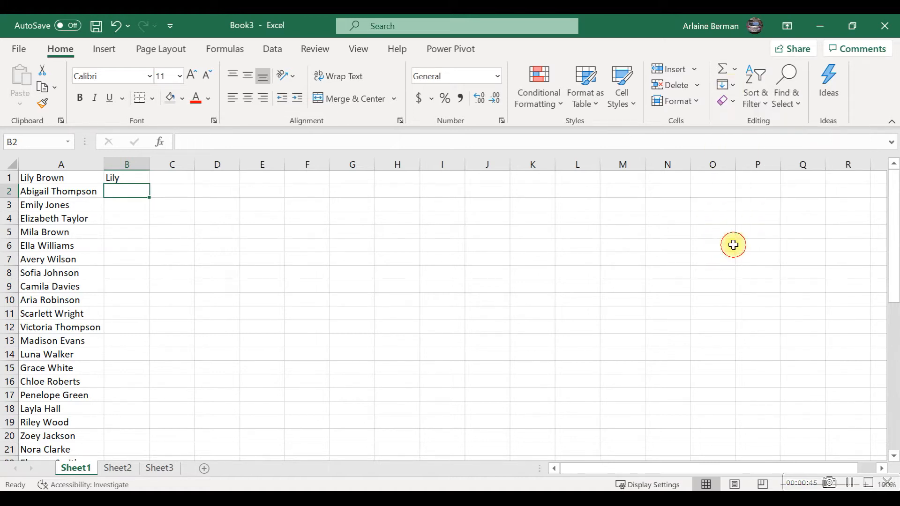
{"action": "key", "text": "ctrl+e"}
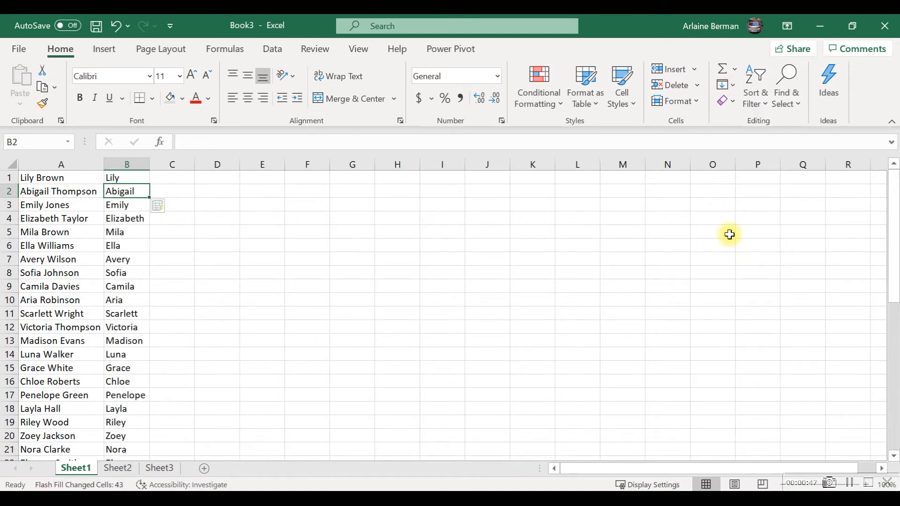
{"action": "mouse_move", "coordinate": [172, 164]}
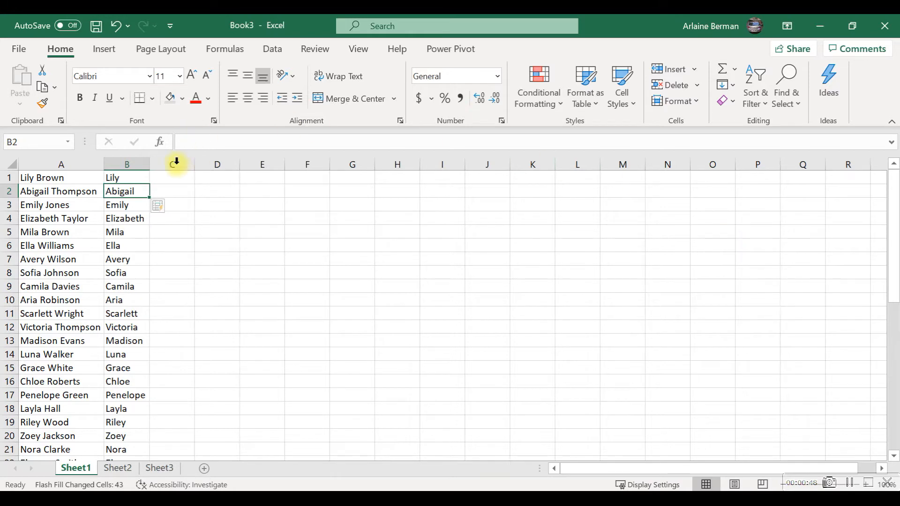
Enter 'Brown' in C1 as the surname example for Lily Brown.
{"action": "left_click", "coordinate": [171, 177]}
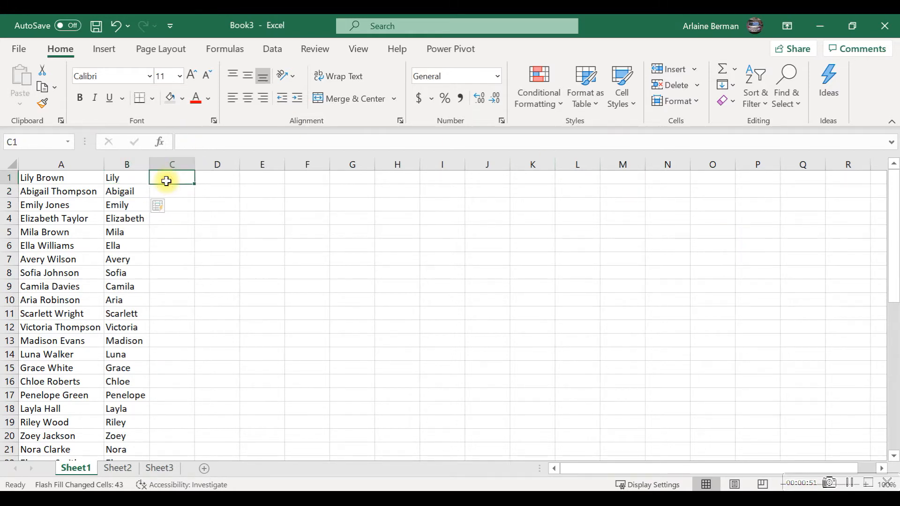
{"action": "type", "text": "Brown"}
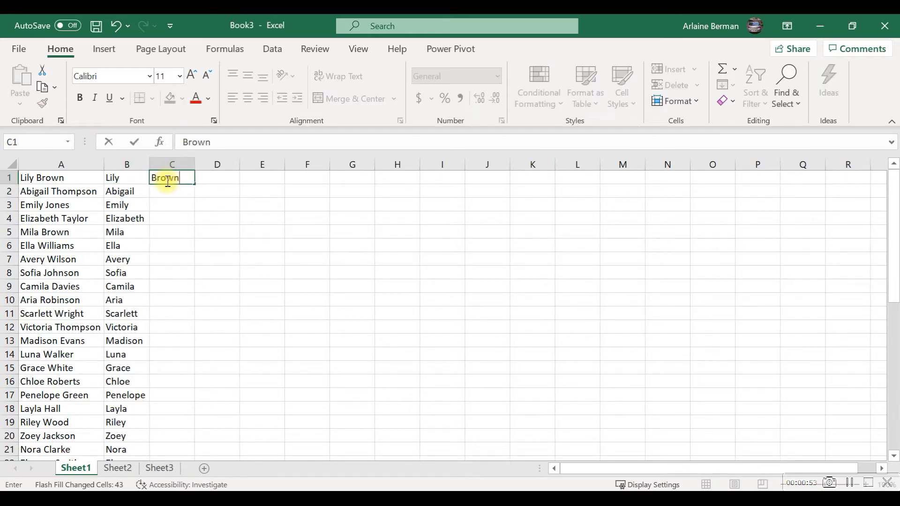
{"action": "key", "text": "enter"}
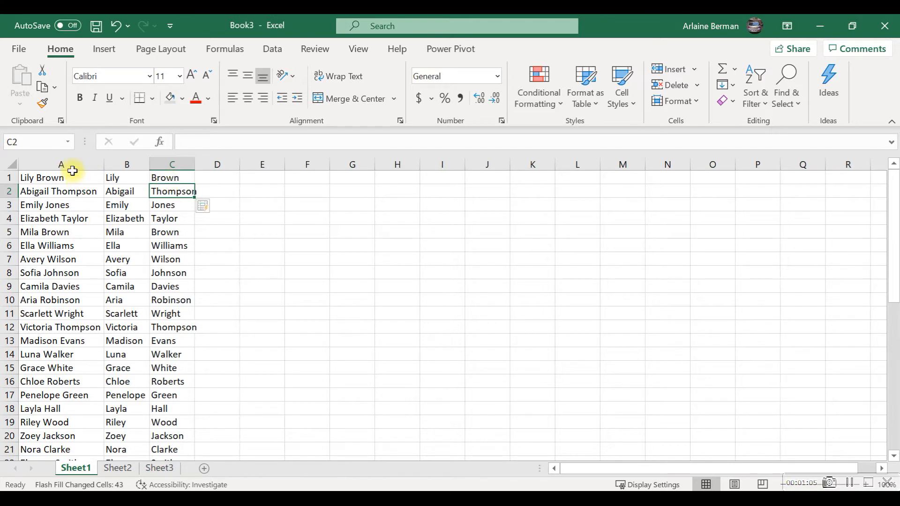
Type 'Lily Brown' in the first cell as the combined-name example.
{"action": "left_click", "coordinate": [60, 164]}
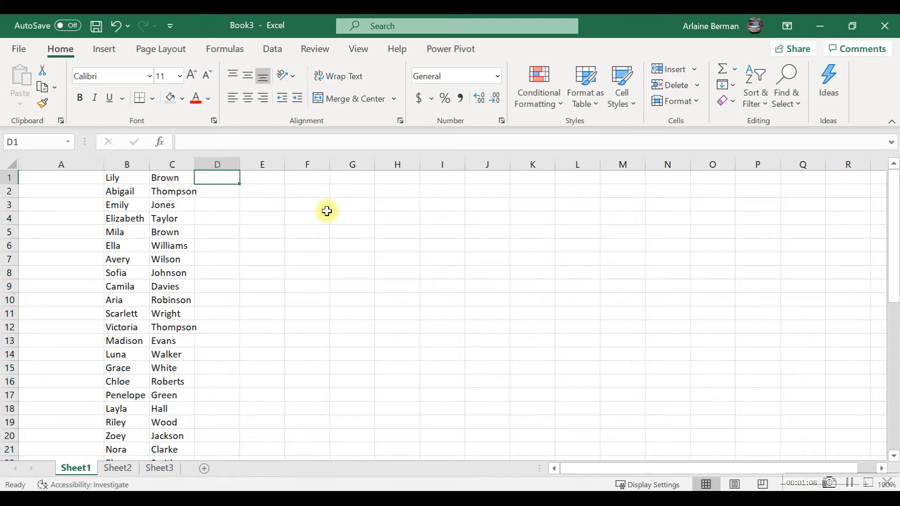
{"action": "type", "text": "Lily"}
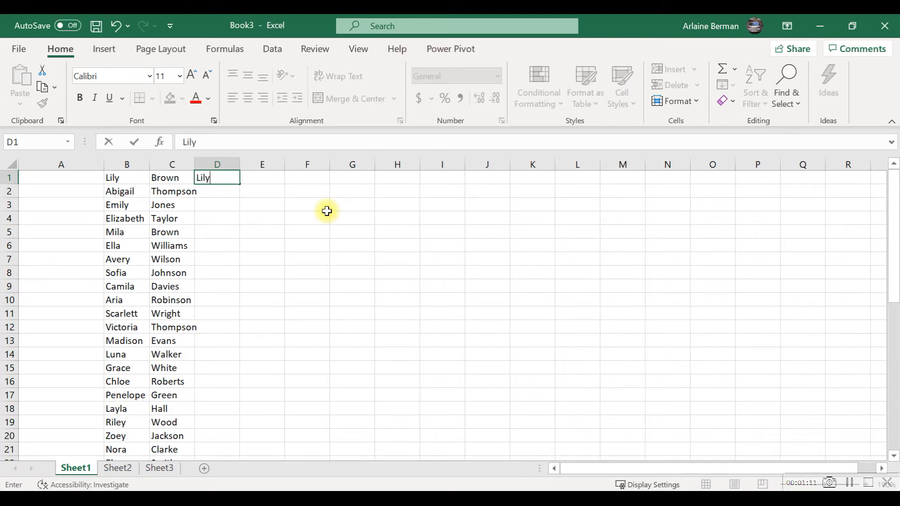
{"action": "type", "text": "Brown"}
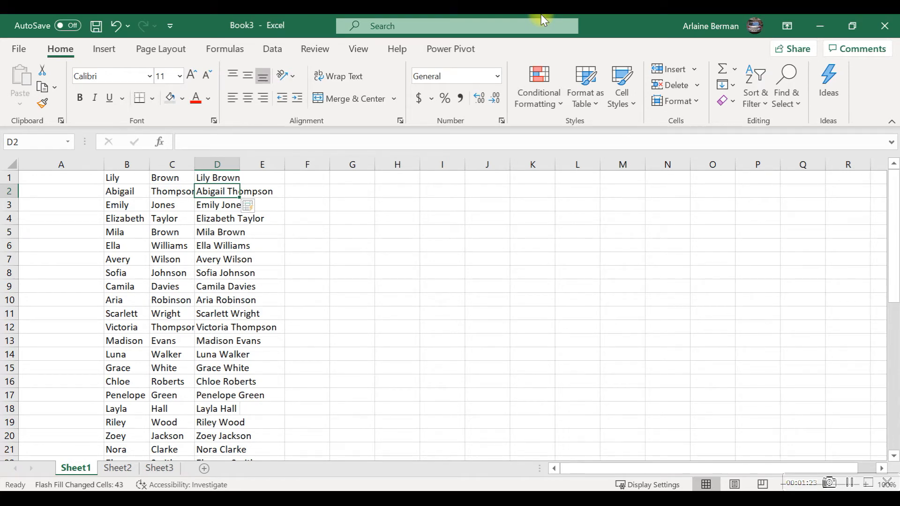
{"action": "mouse_move", "coordinate": [175, 365]}
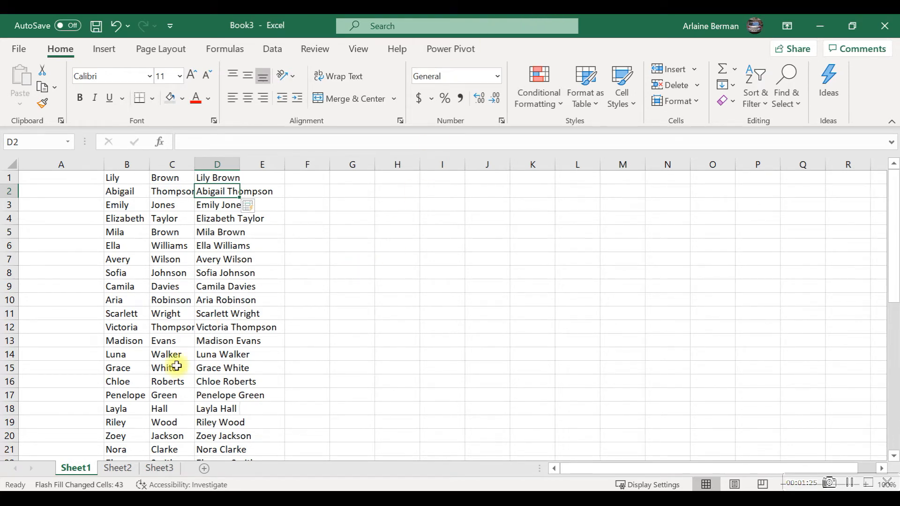
On Sheet2, enter a month example beside the first date and Flash Fill month numbers, then select a cell for another example.
{"action": "left_click", "coordinate": [117, 468]}
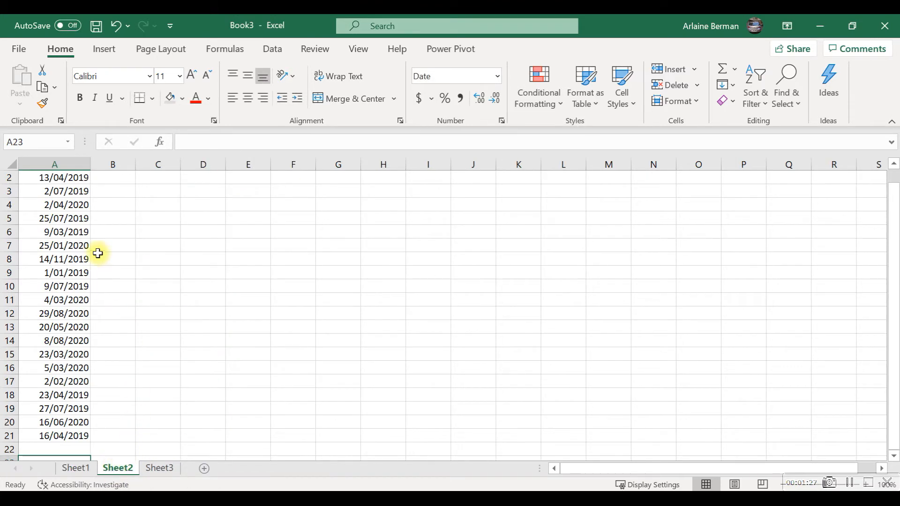
{"action": "left_click", "coordinate": [112, 177]}
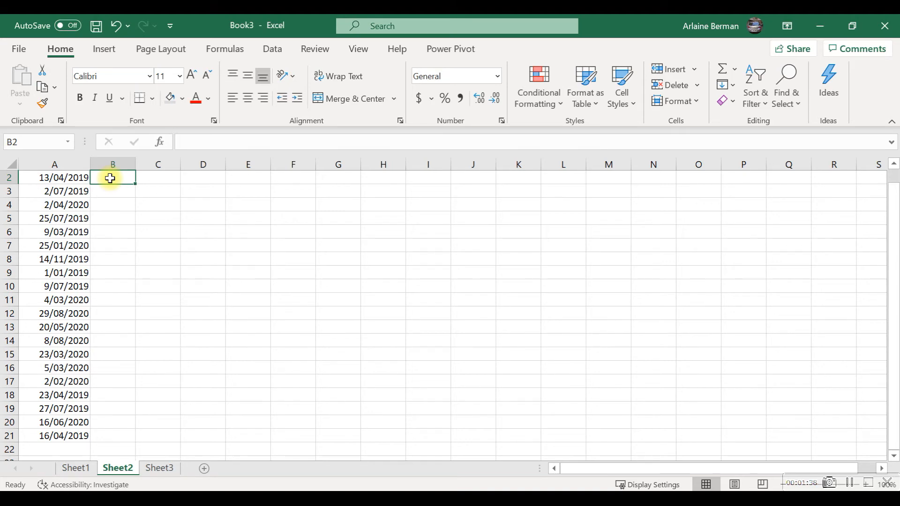
{"action": "type", "text": "0"}
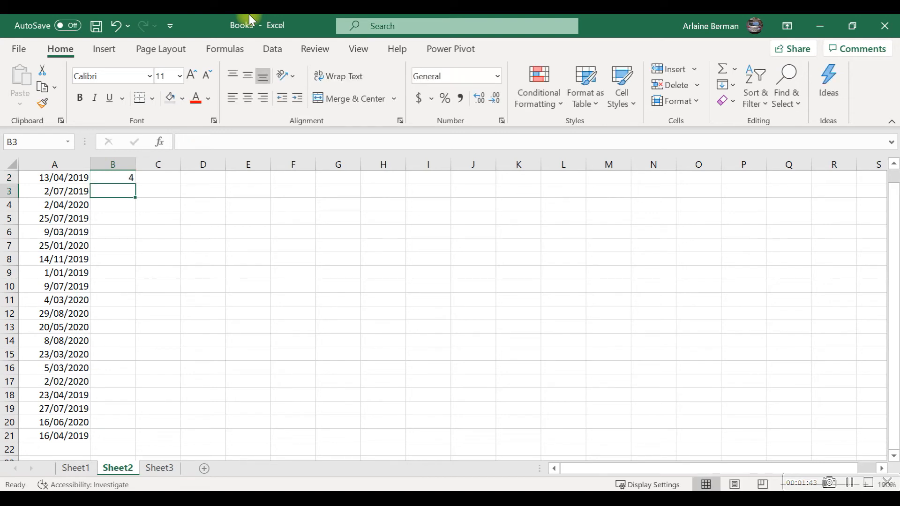
{"action": "key", "text": "ctrl+e"}
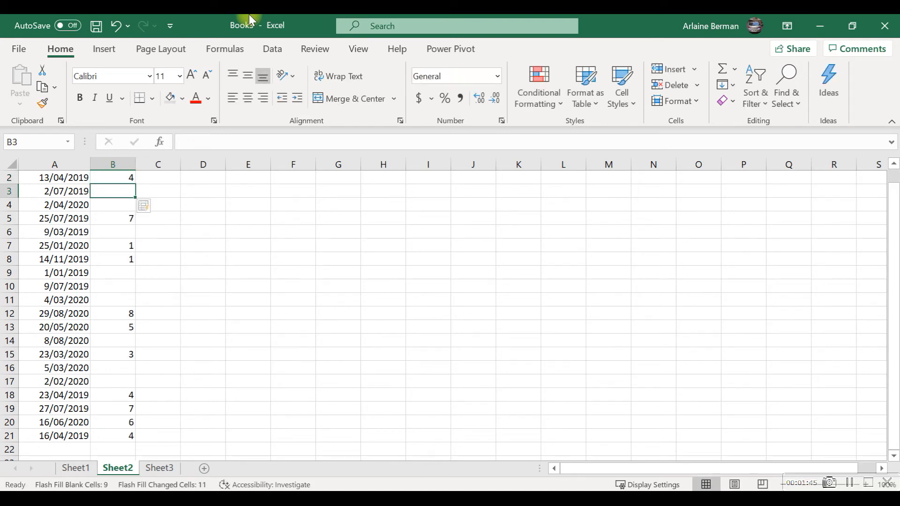
{"action": "mouse_move", "coordinate": [128, 228]}
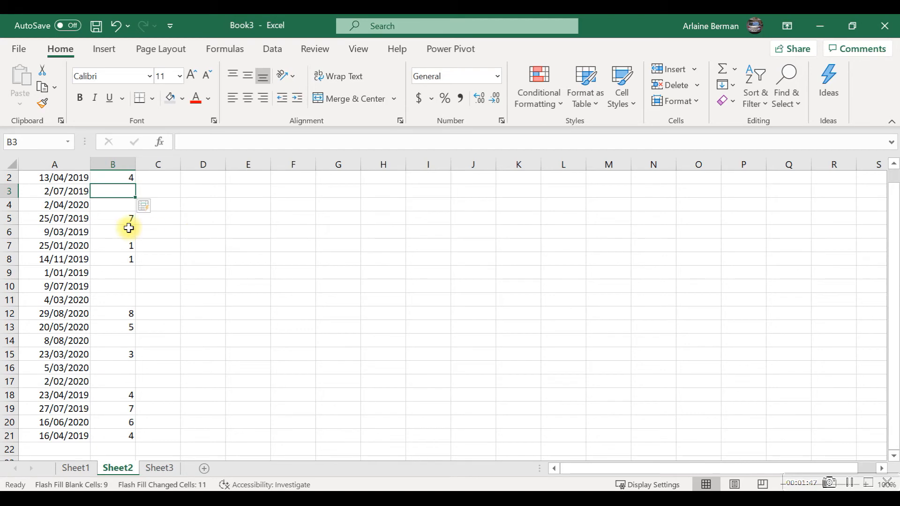
{"action": "mouse_move", "coordinate": [121, 188]}
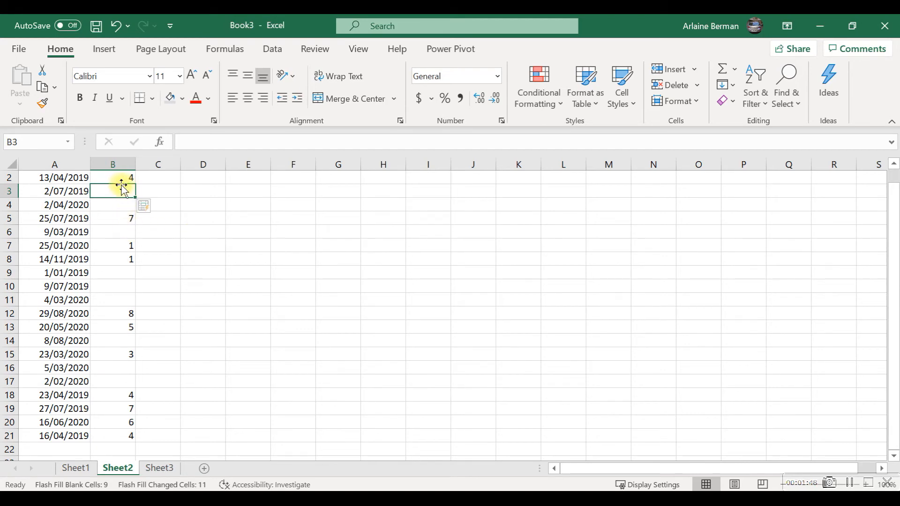
{"action": "left_click", "coordinate": [113, 177]}
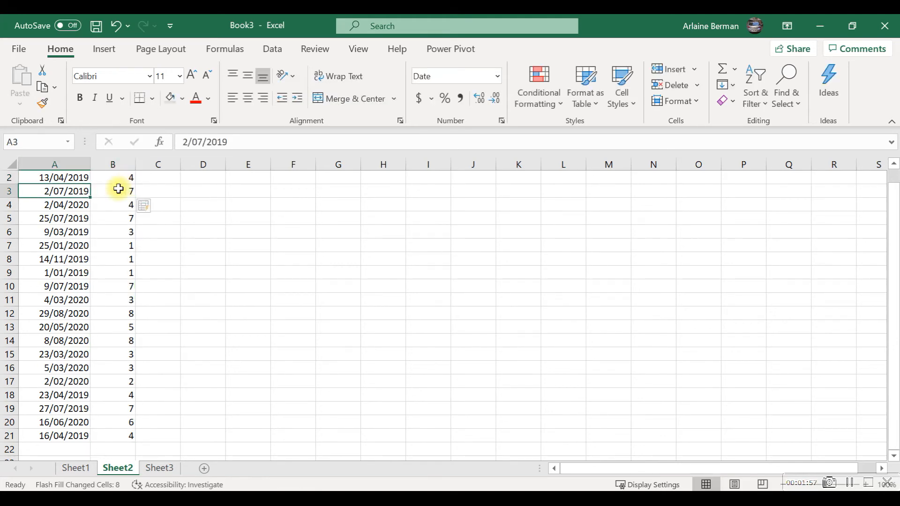
{"action": "mouse_move", "coordinate": [240, 489]}
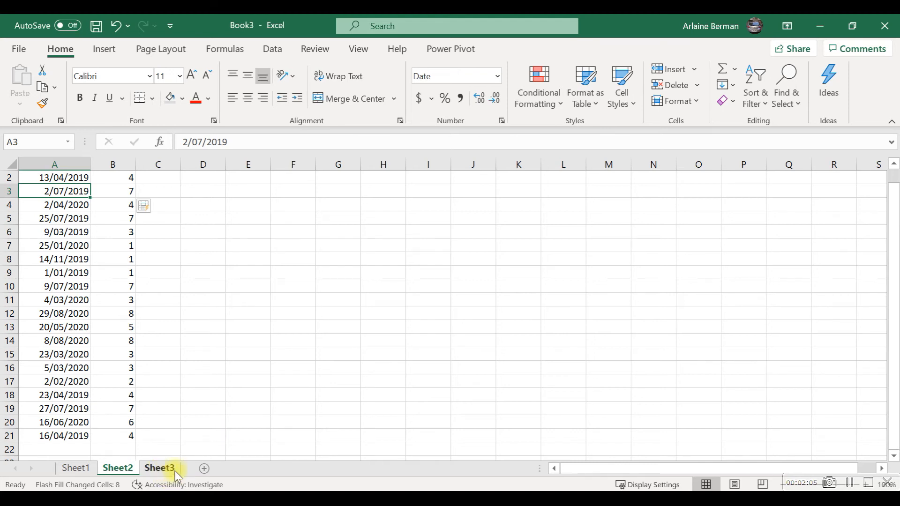
On Sheet3, enter the trimmed code 'AF000DKMT' in B1.
{"action": "left_click", "coordinate": [158, 468]}
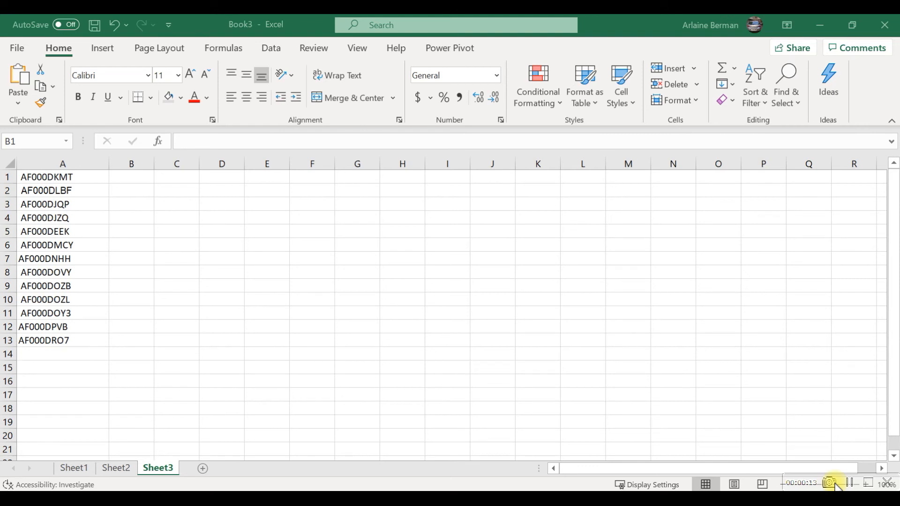
{"action": "left_click", "coordinate": [131, 177]}
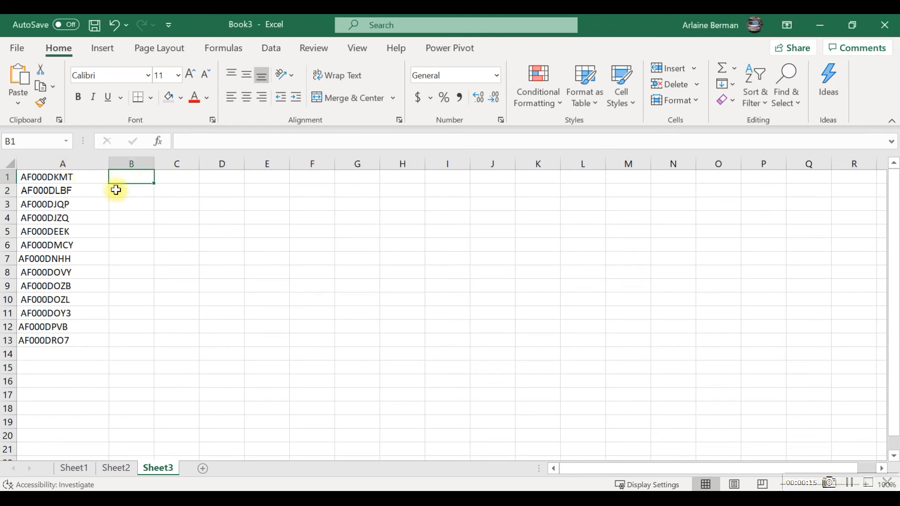
{"action": "type", "text": "AF000DKM"}
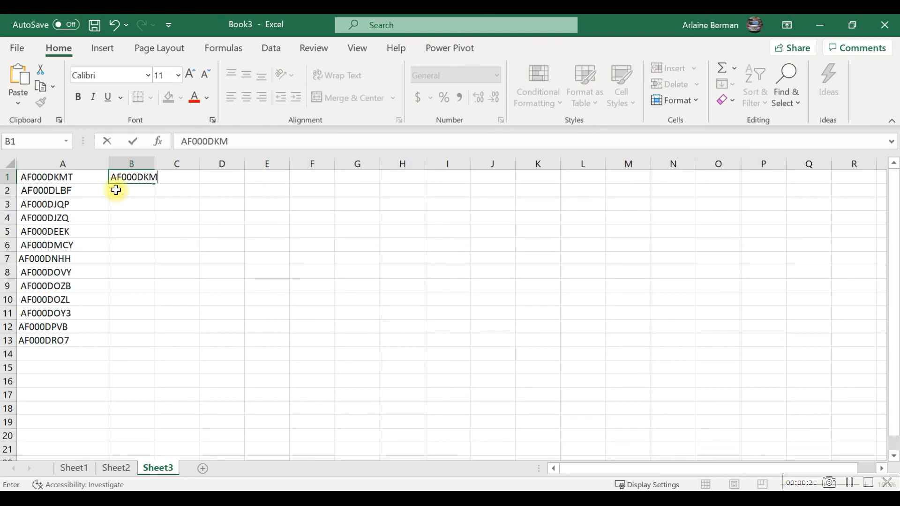
{"action": "key", "text": "Return"}
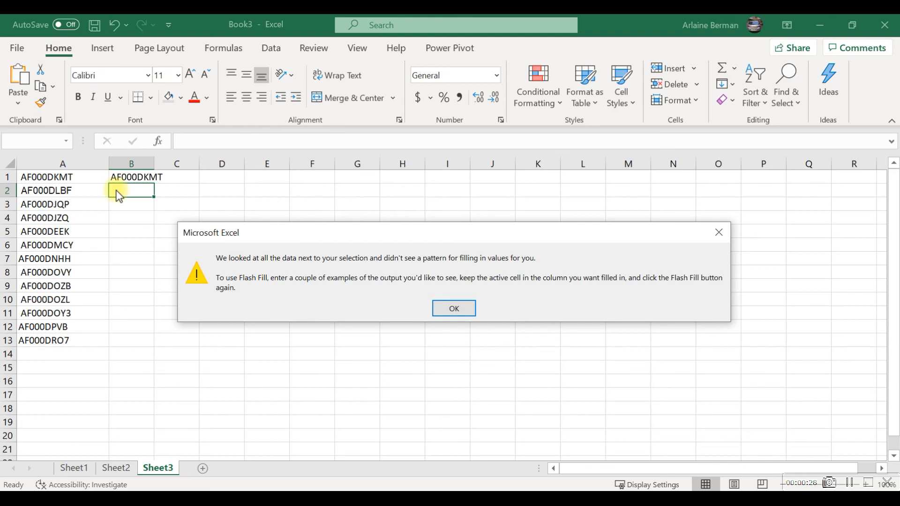
Dismiss the no-pattern warning and enter 'AF000DLBF' in B2.
{"action": "left_click", "coordinate": [453, 308]}
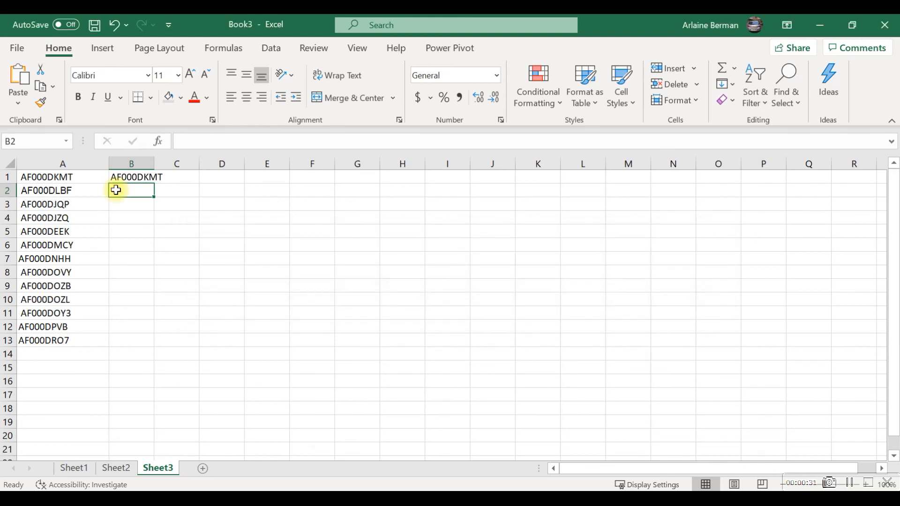
{"action": "type", "text": "AF"}
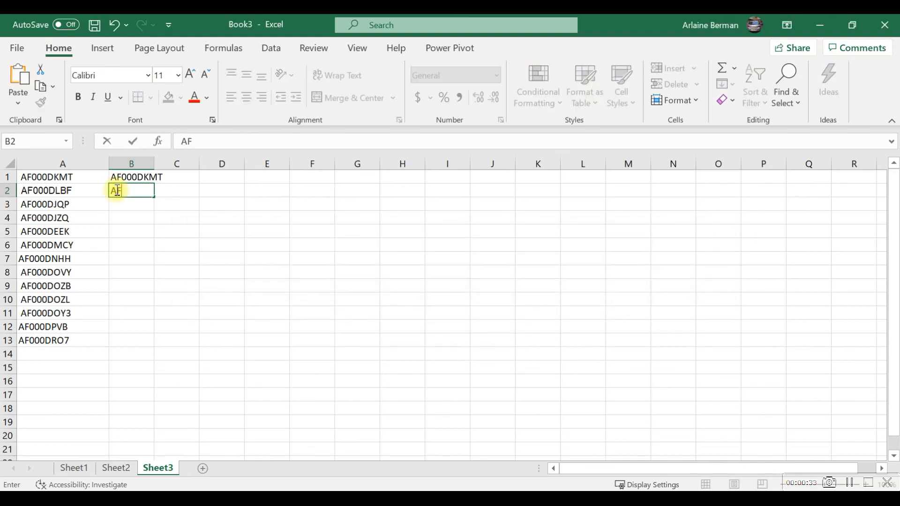
{"action": "type", "text": "000"}
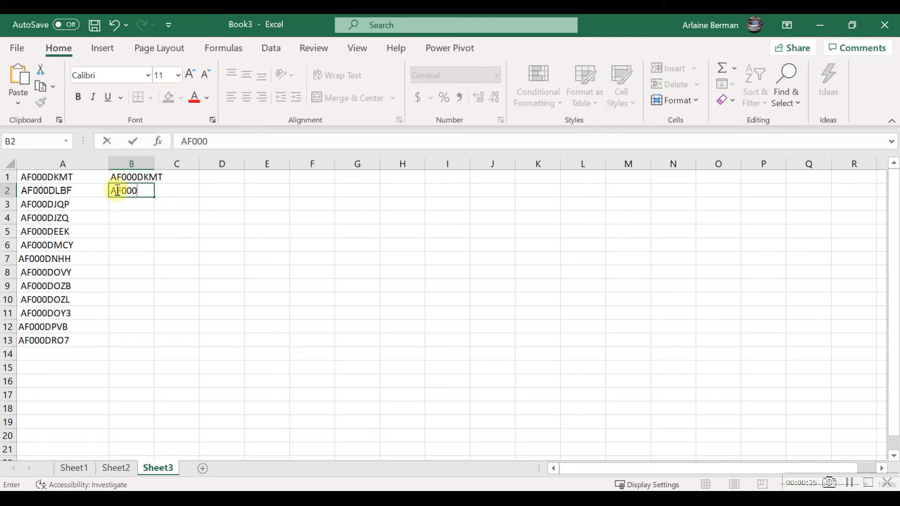
{"action": "type", "text": "DLB"}
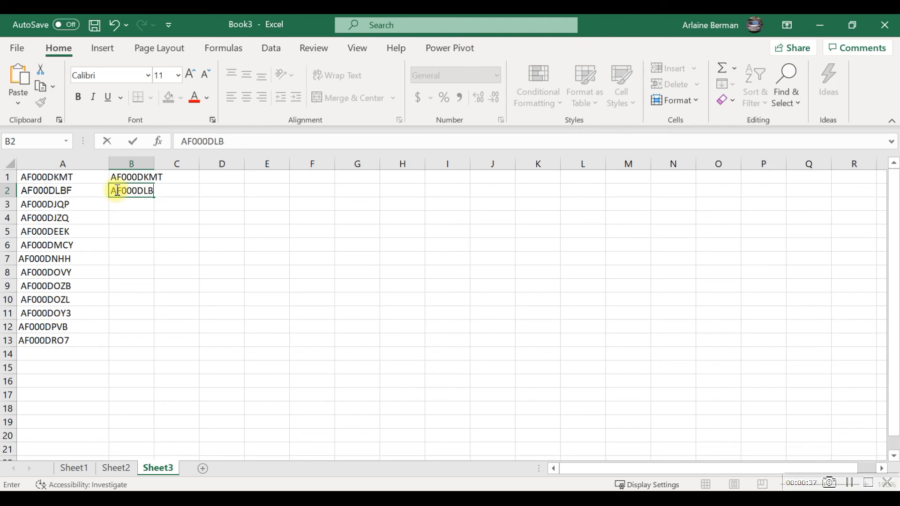
{"action": "key", "text": "Return"}
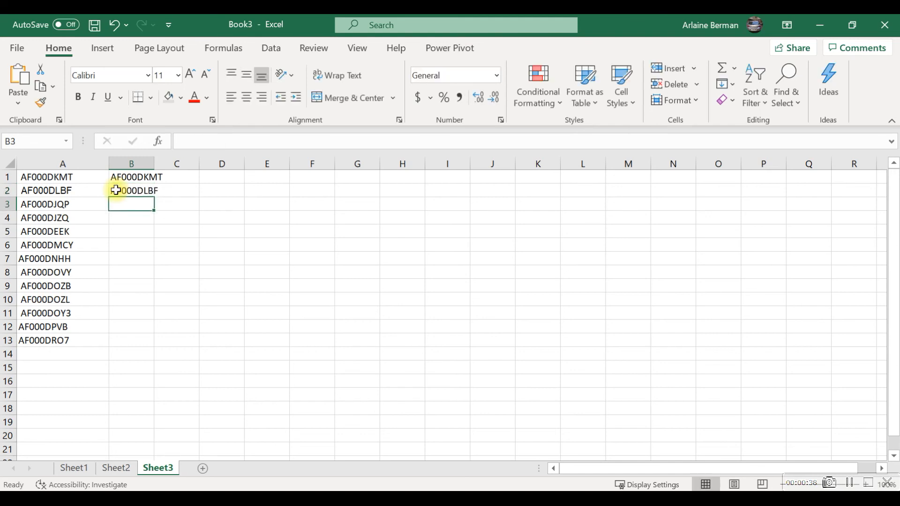